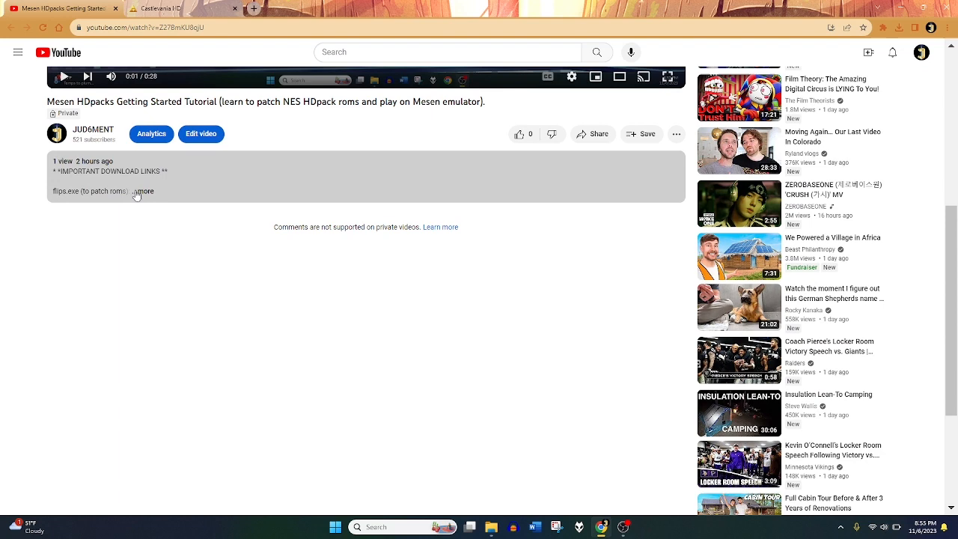
Step: Expand the tutorial description and look over the Flips, Mesen and 7-zip download links
left_click(147, 191)
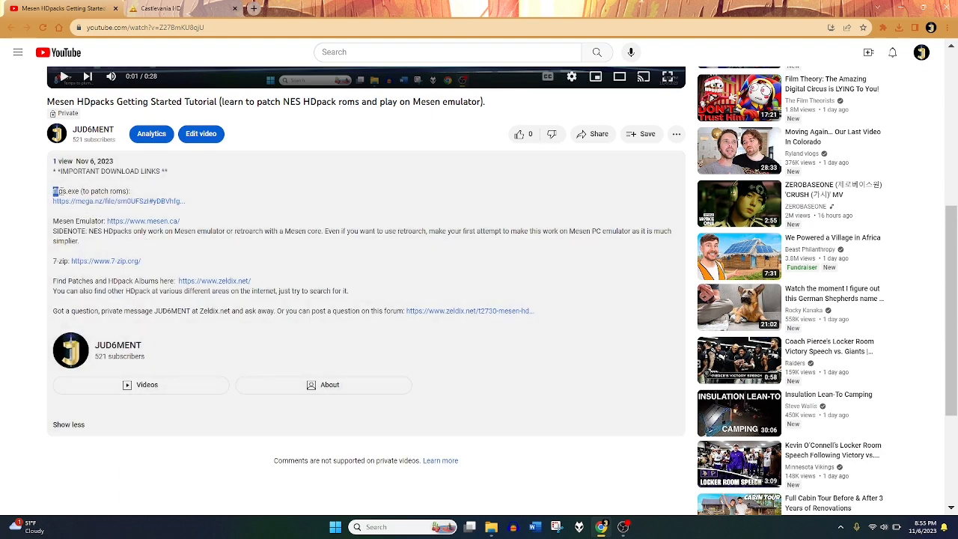
mouse_move(60, 192)
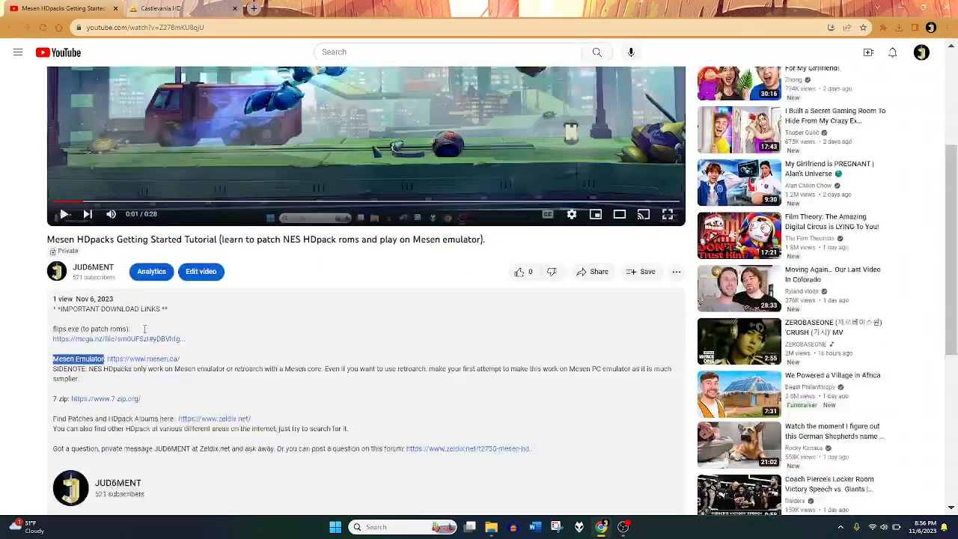
scroll("down", 3)
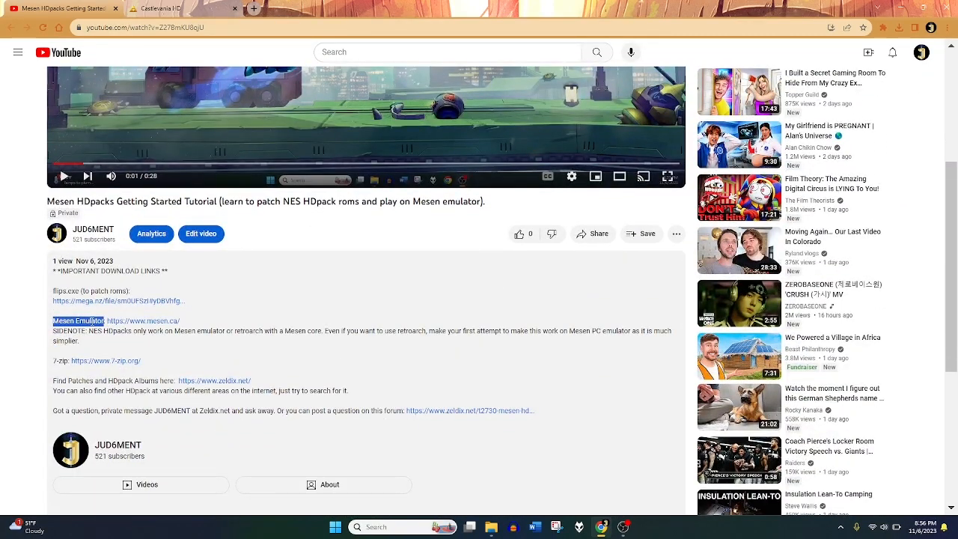
left_click(236, 331)
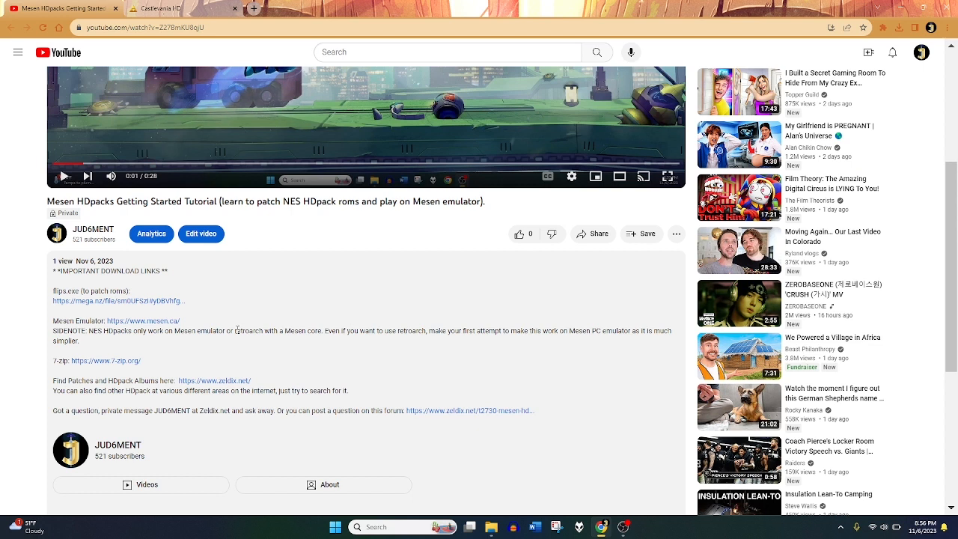
left_click_drag(237, 331, 284, 330)
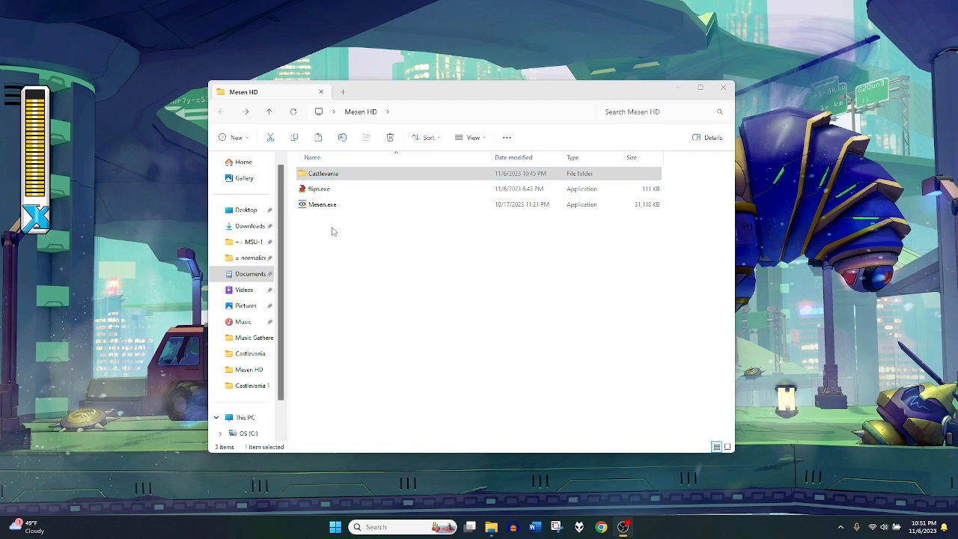
Step: Launch Mesen.exe from the Mesen HD folder to reach its first-run configuration
left_click(322, 203)
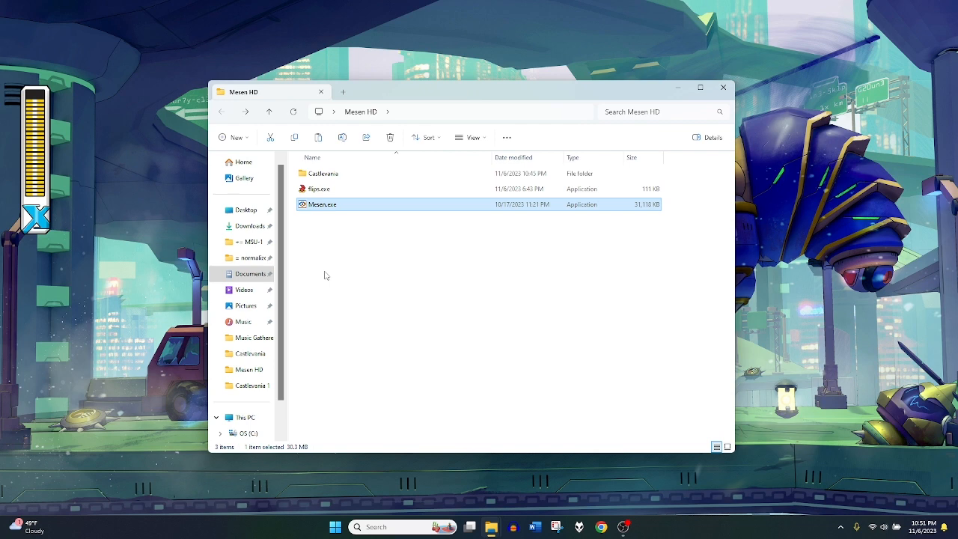
double_click(323, 204)
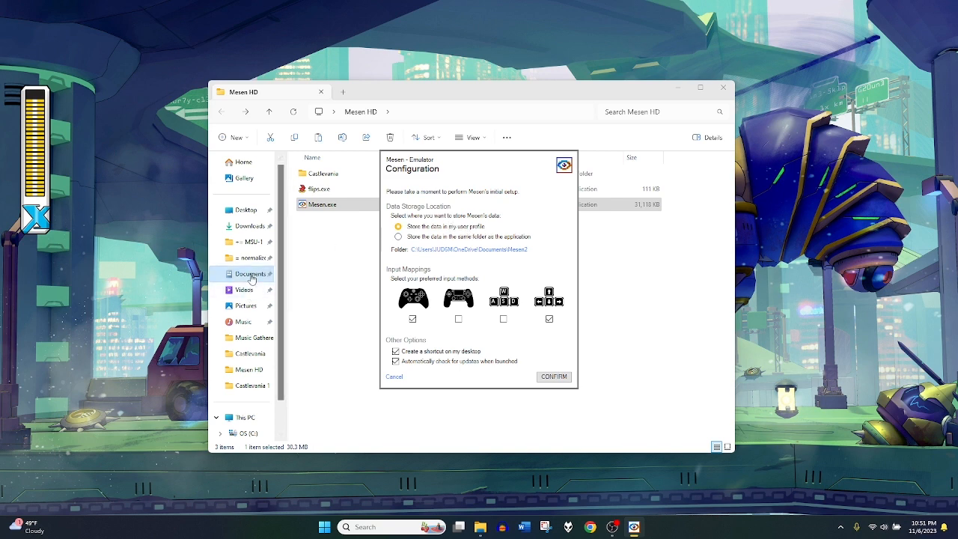
left_click(554, 377)
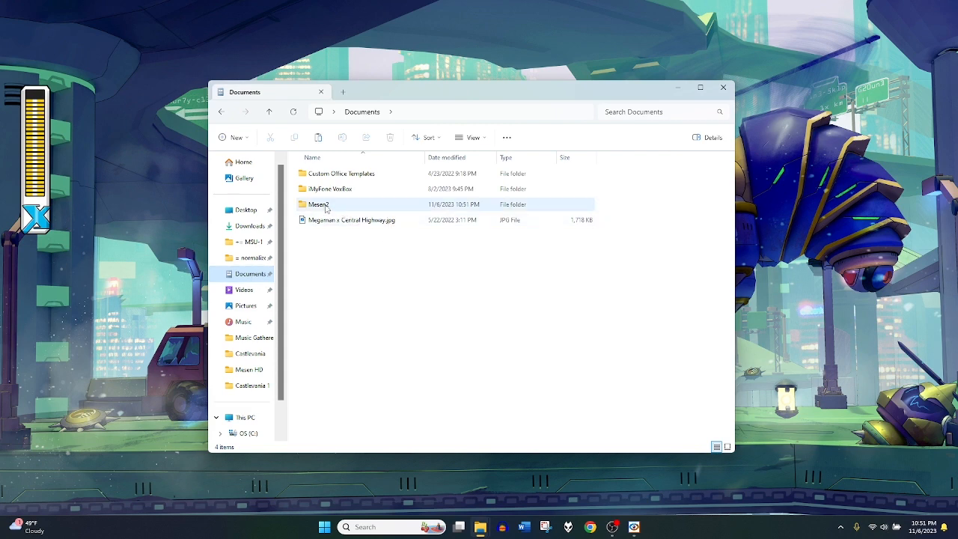
double_click(317, 204)
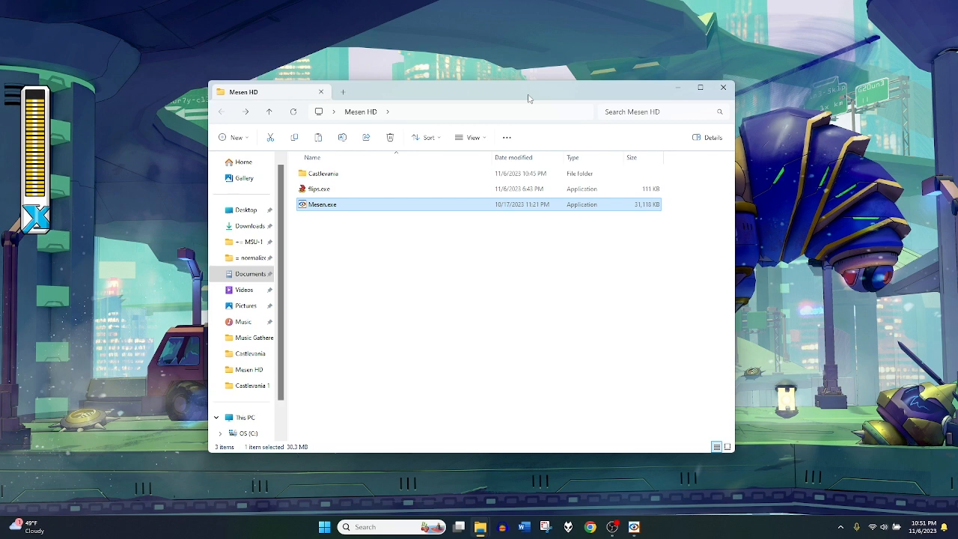
double_click(324, 204)
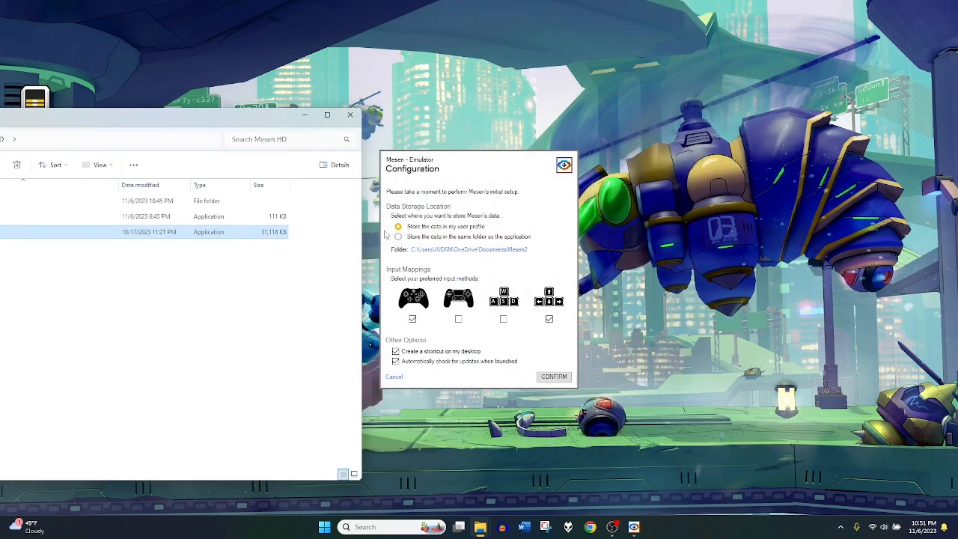
Step: Store data in the application's own folder and keep only the second controller mapping
left_click(398, 236)
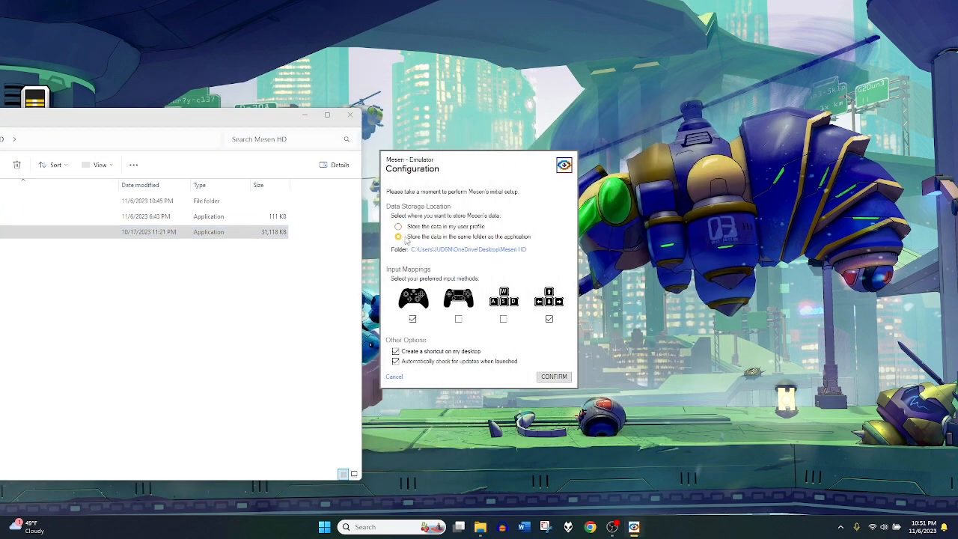
left_click(398, 236)
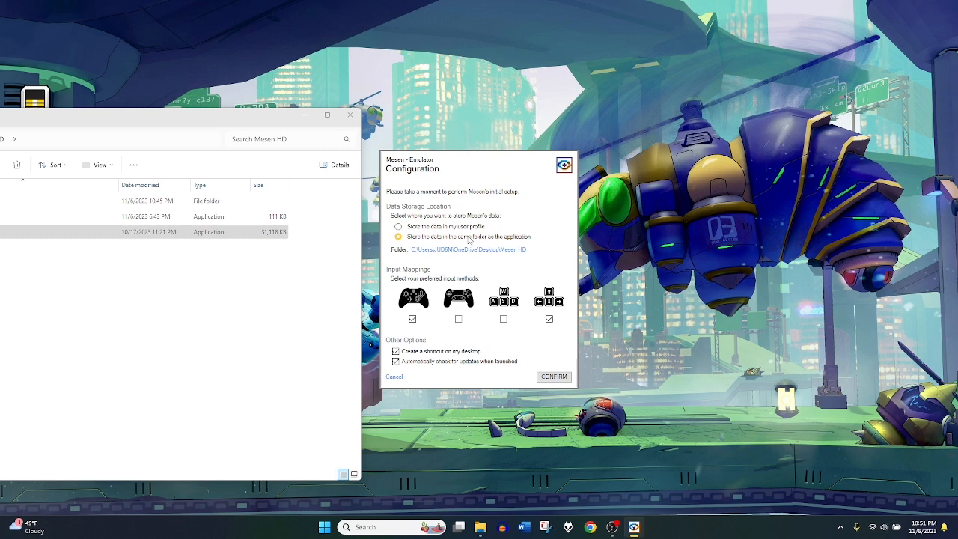
mouse_move(551, 287)
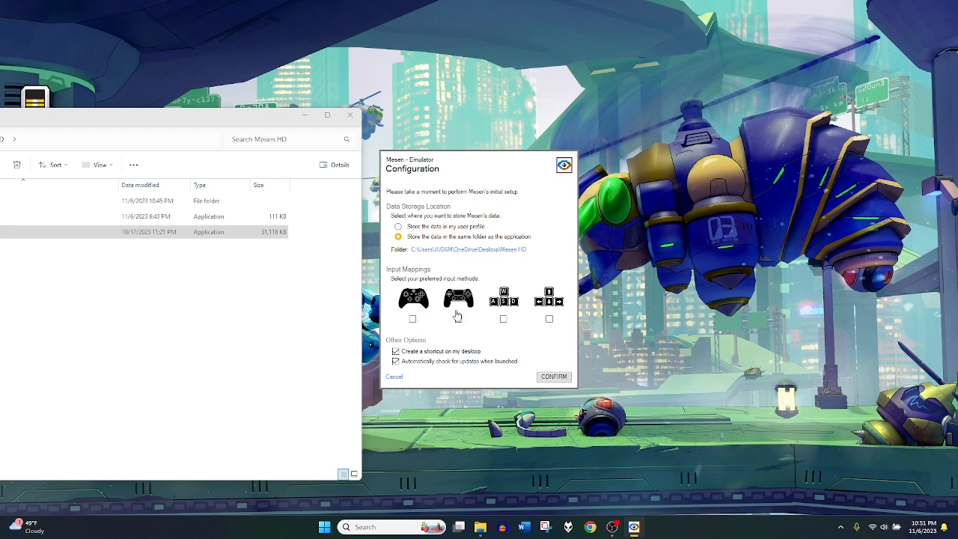
left_click(458, 318)
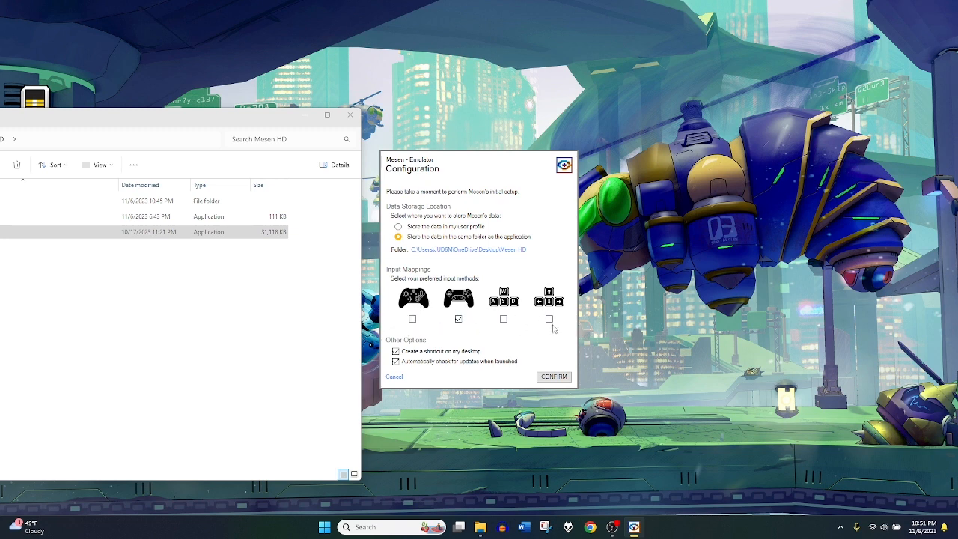
left_click(395, 351)
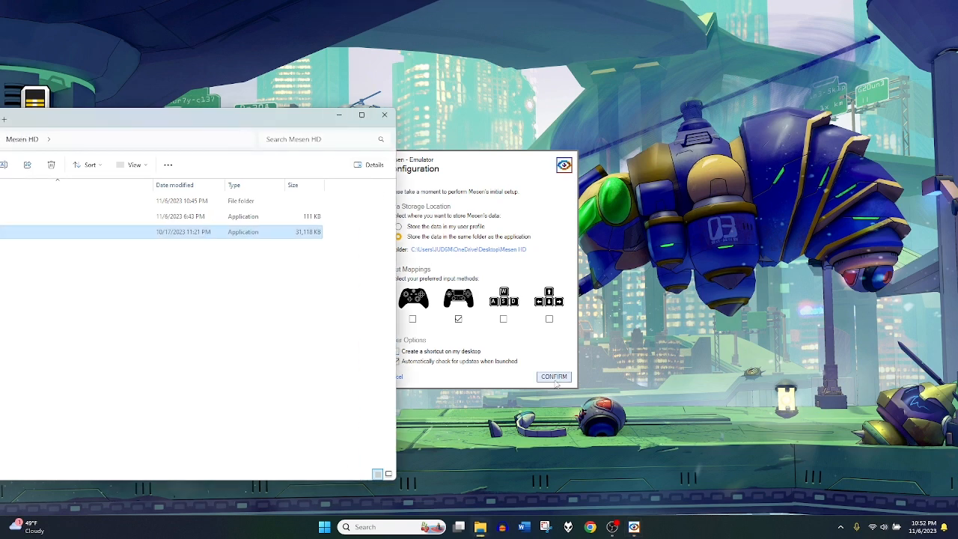
Step: Confirm Mesen's setup and name a new folder HdPacks inside Mesen HD
left_click(554, 377)
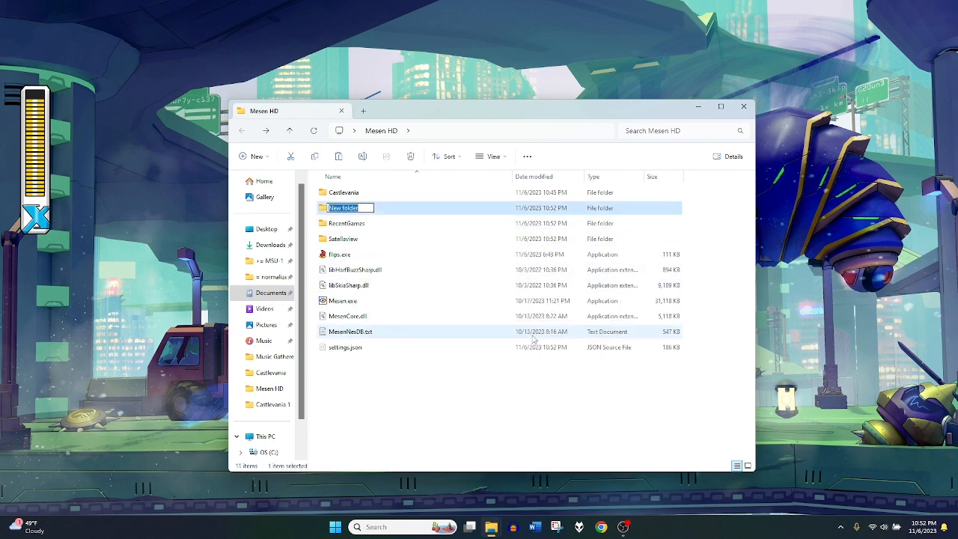
type("HdPacks")
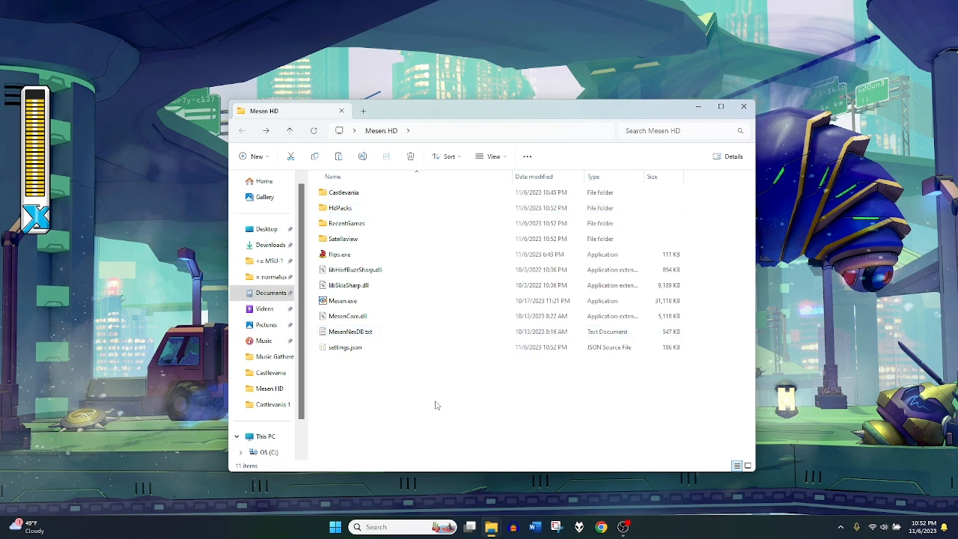
Step: Browse the Castlevania folder and copy the Castlevania Mesen HD pack folder
double_click(344, 192)
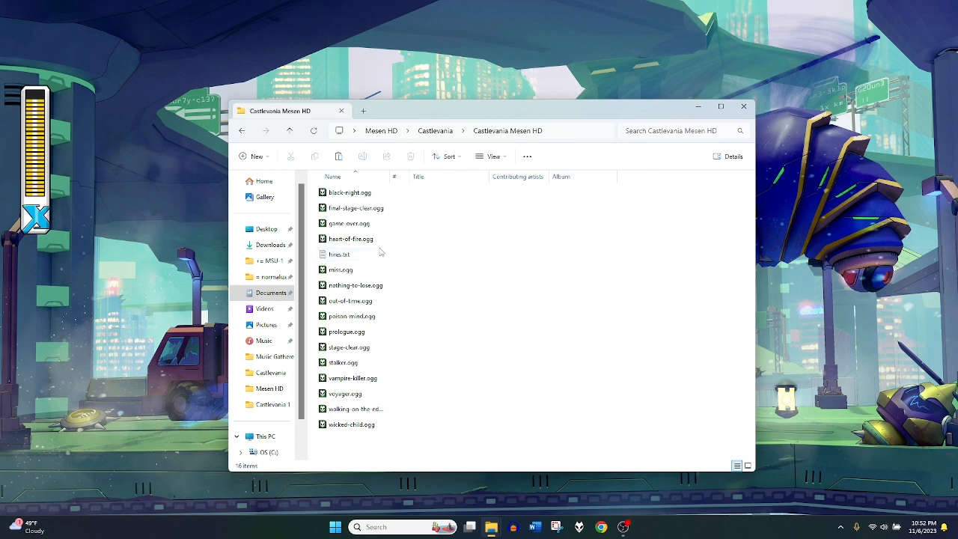
left_click(349, 192)
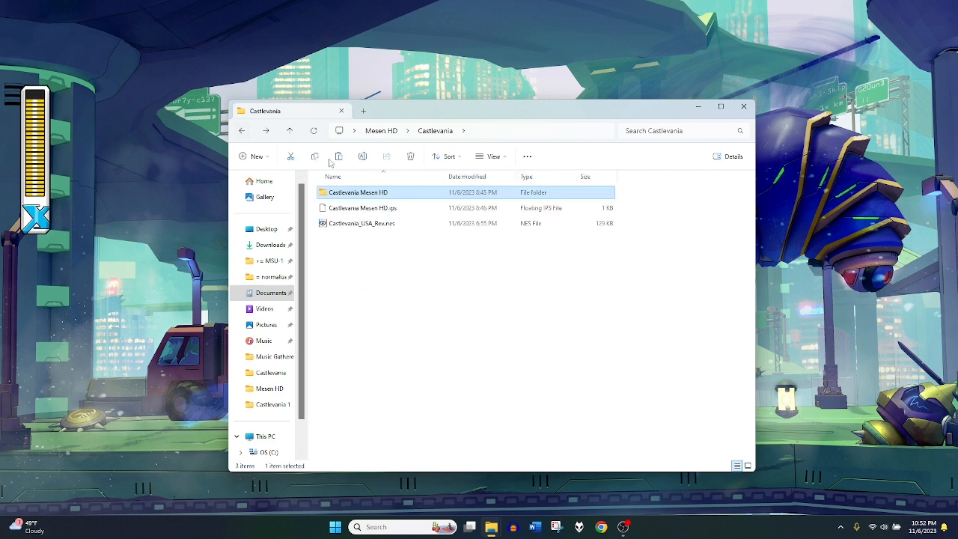
double_click(359, 192)
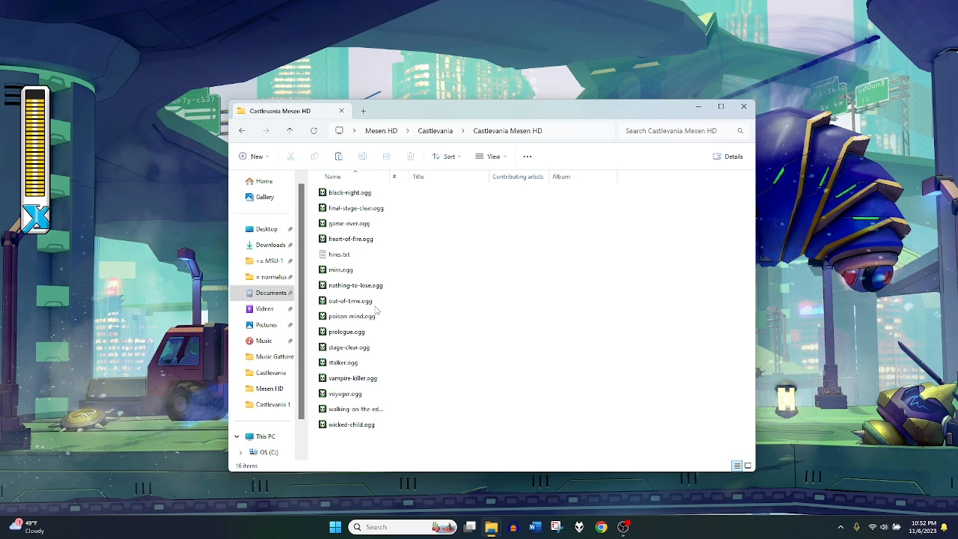
left_click(243, 131)
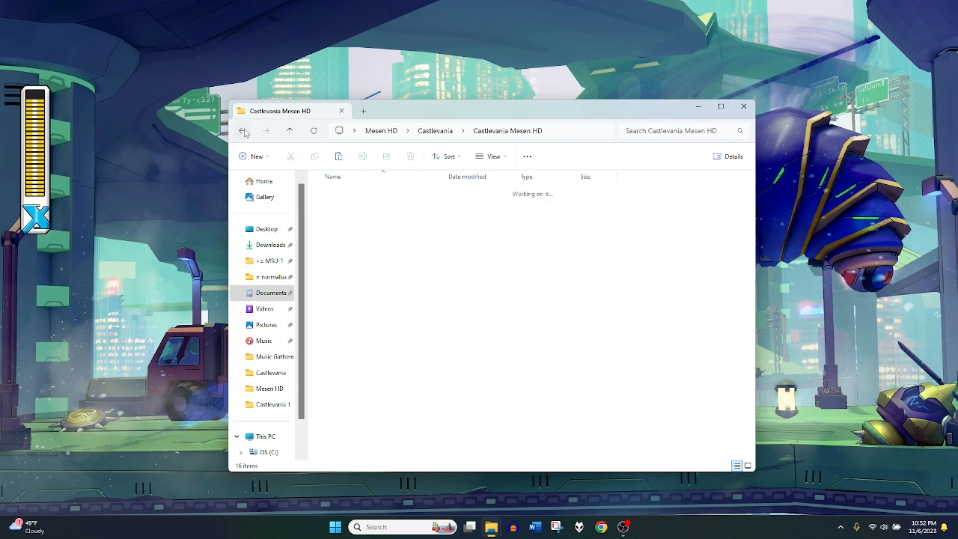
left_click(242, 131)
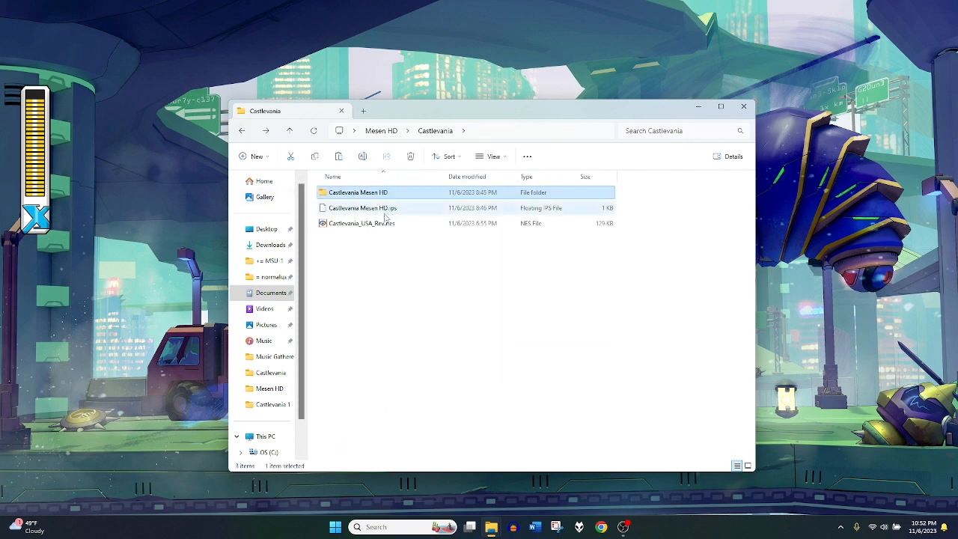
Step: Paste the Castlevania Mesen HD pack folder into HdPacks and check its contents
left_click(290, 131)
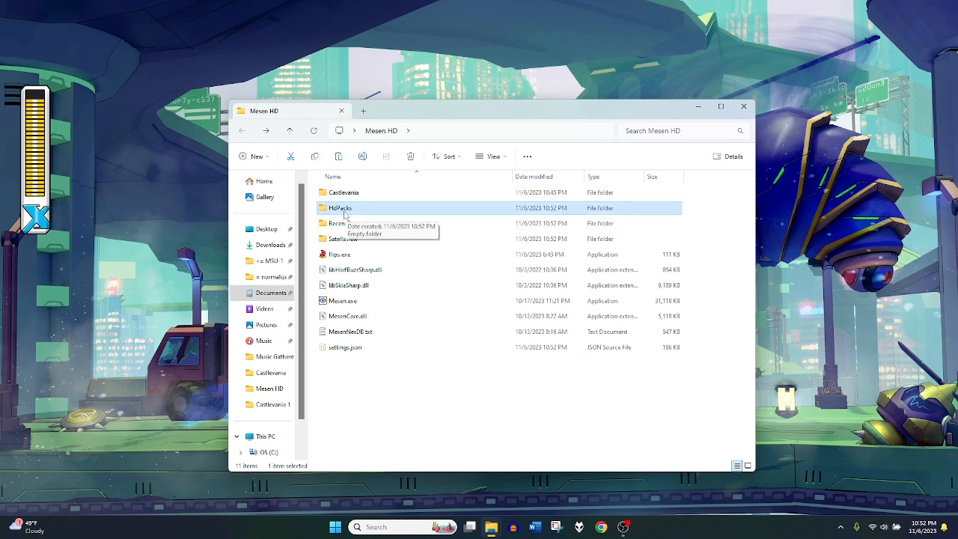
double_click(342, 208)
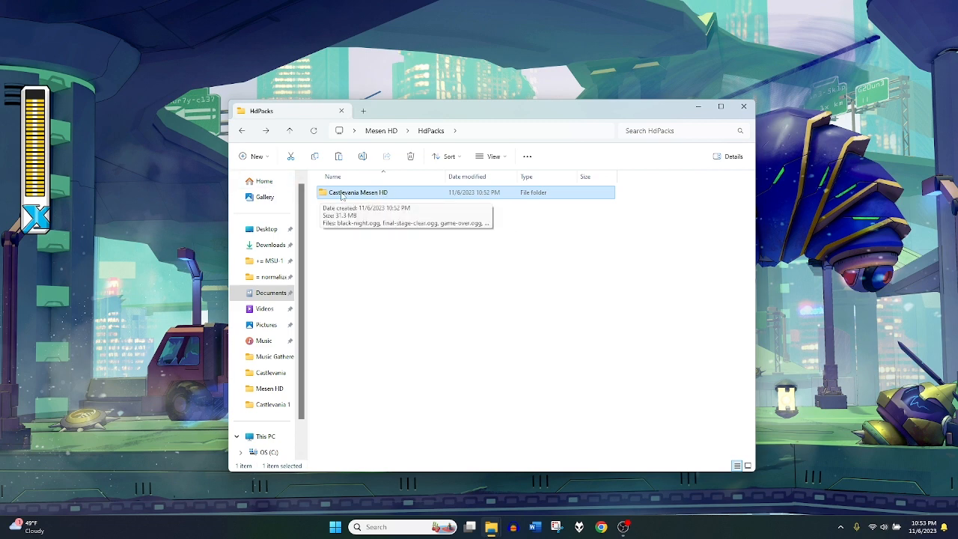
double_click(357, 192)
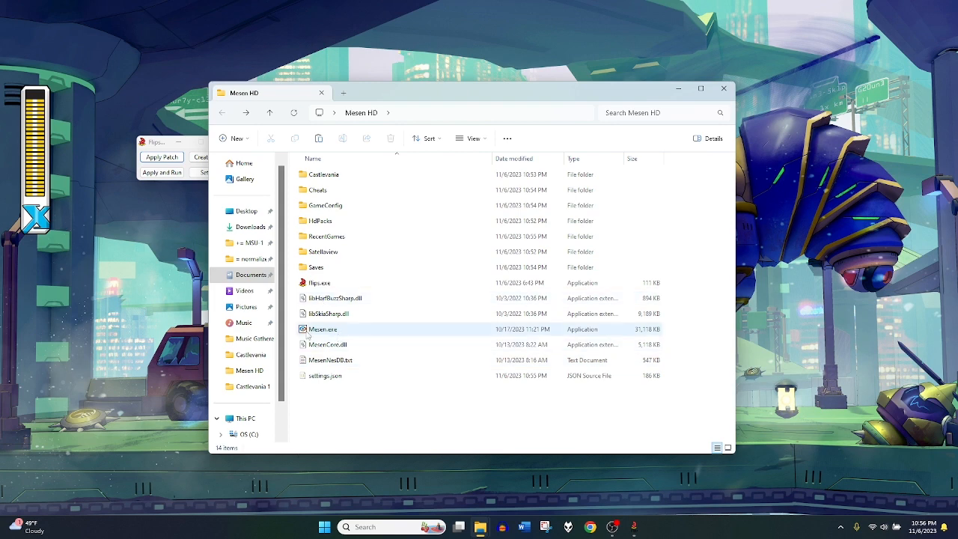
Step: Create an HdPacks folder inside Documents\Mesen2, then return to Mesen HD
left_click(321, 222)
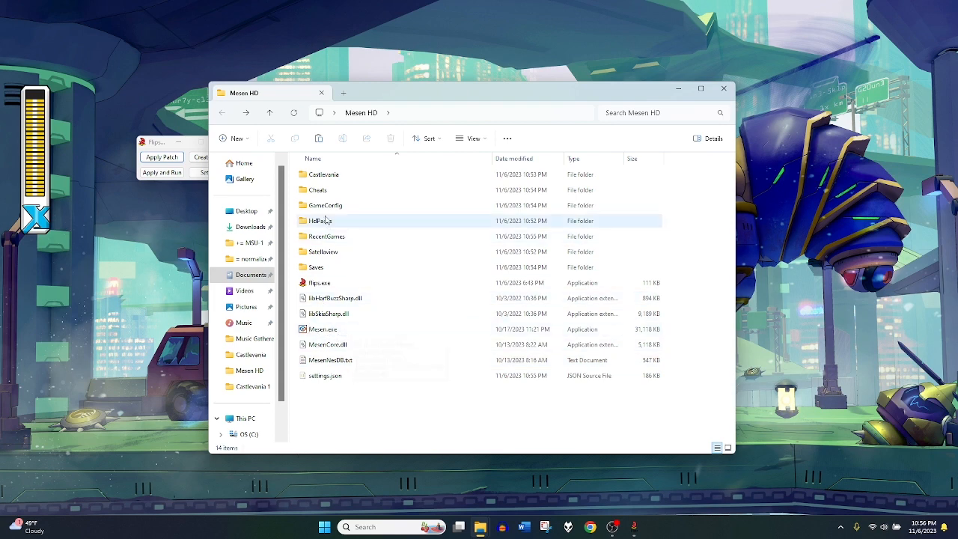
mouse_move(321, 220)
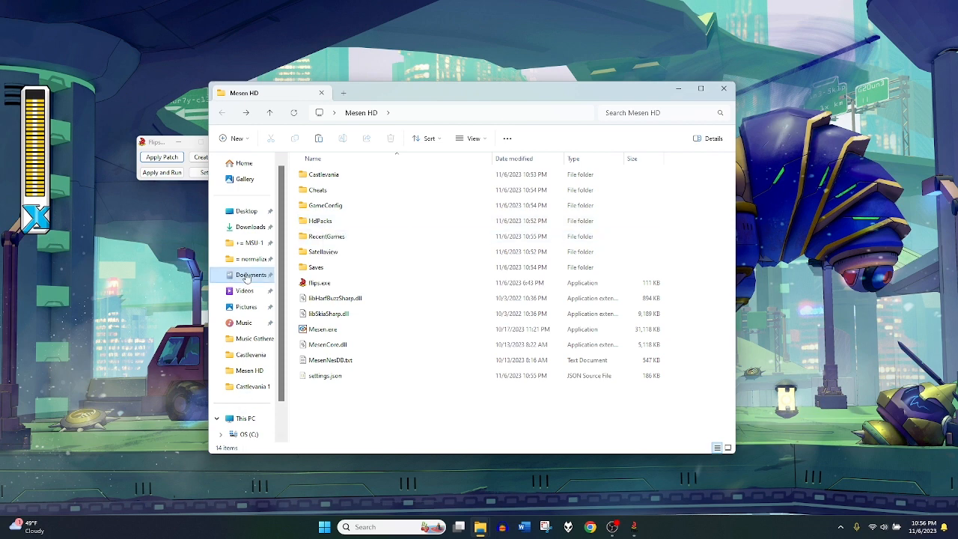
left_click(251, 276)
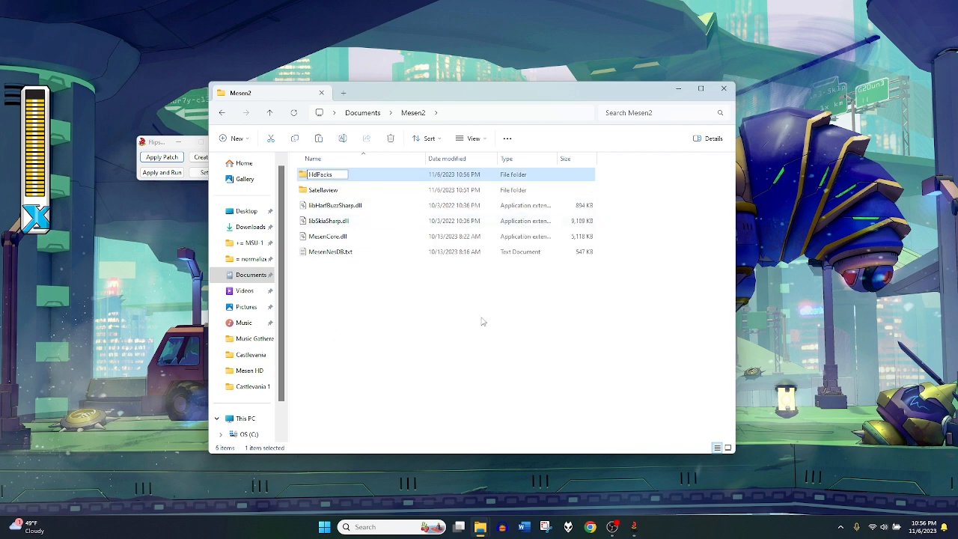
left_click(250, 275)
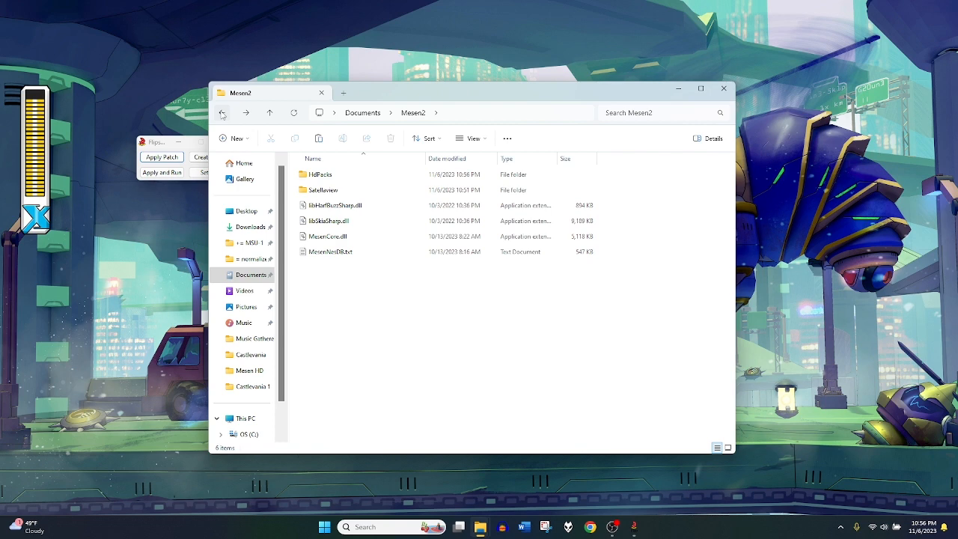
left_click(221, 112)
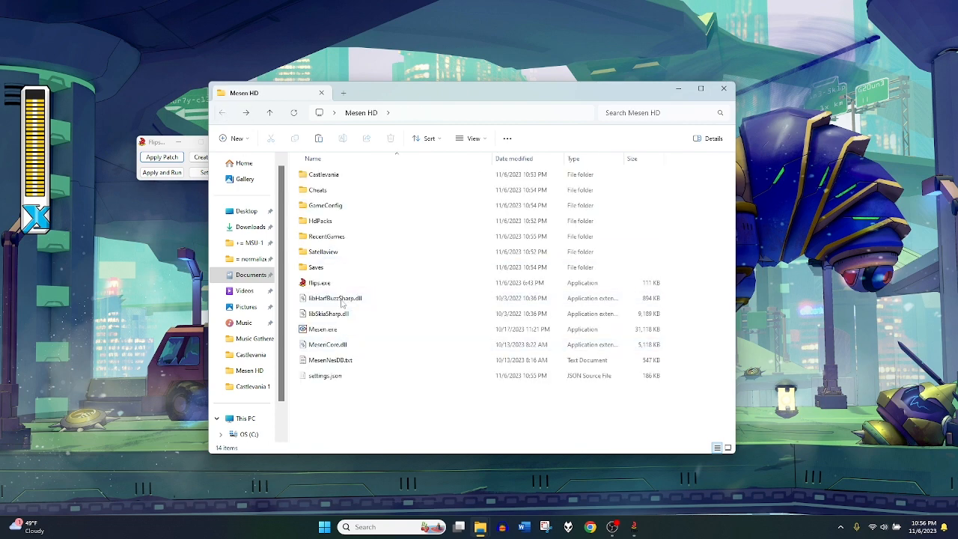
Step: In Flips, start Apply Patch with Castlevania Mesen HD.ips as the patch
left_click(329, 360)
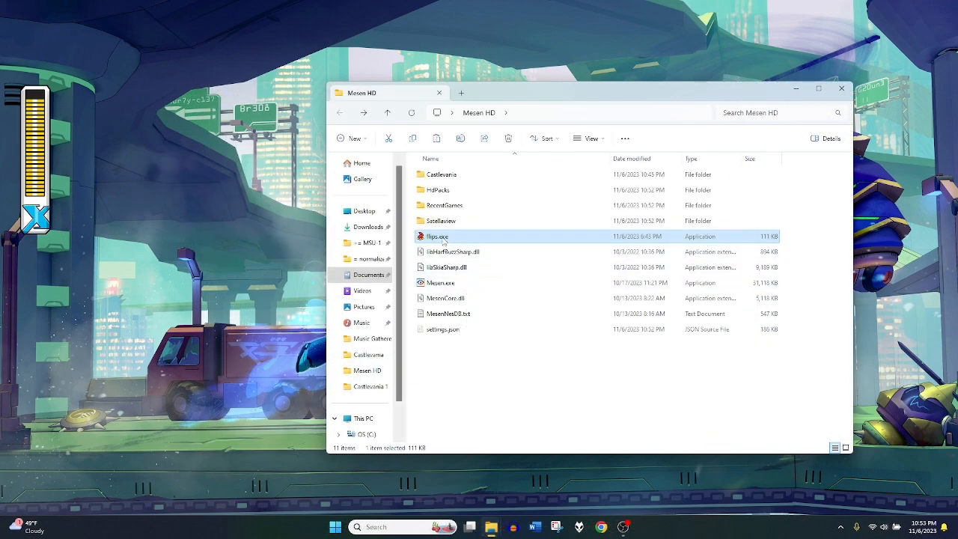
left_click(162, 157)
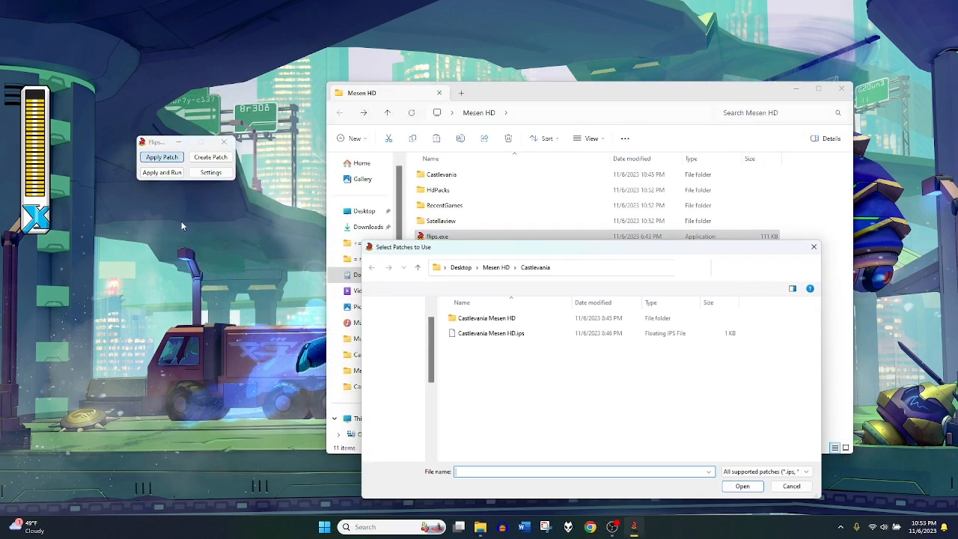
left_click(488, 332)
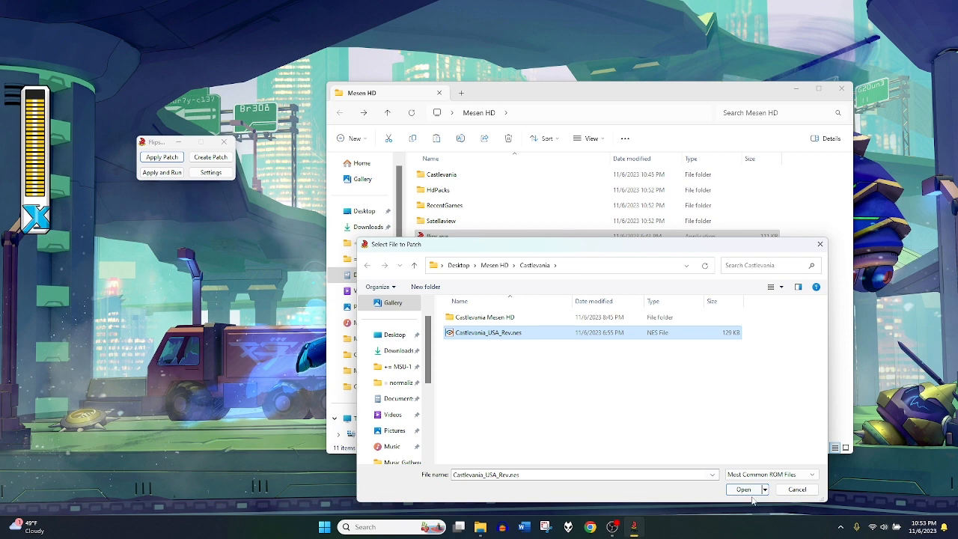
Step: Patch the Castlevania USA ROM and save it as Castlevania Mesen HD.nes
left_click(742, 488)
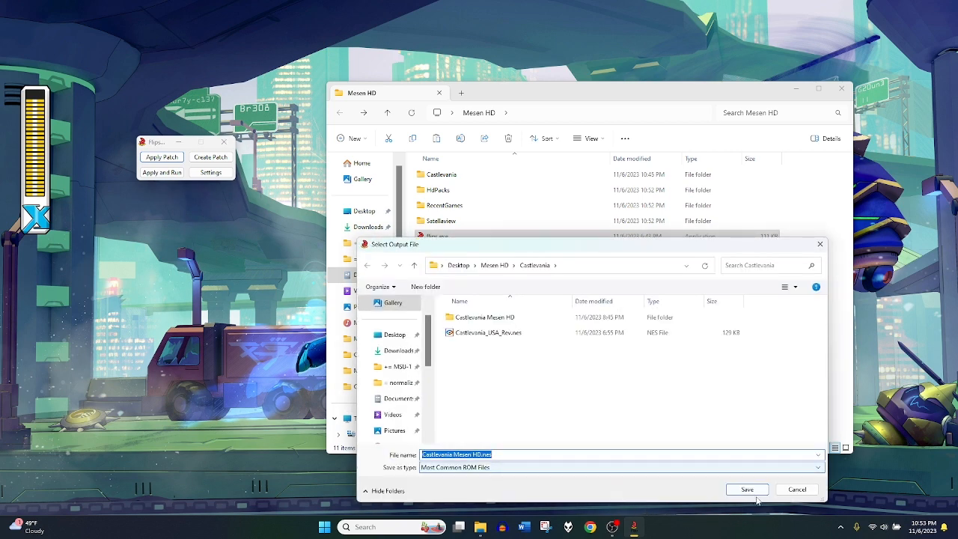
left_click(485, 317)
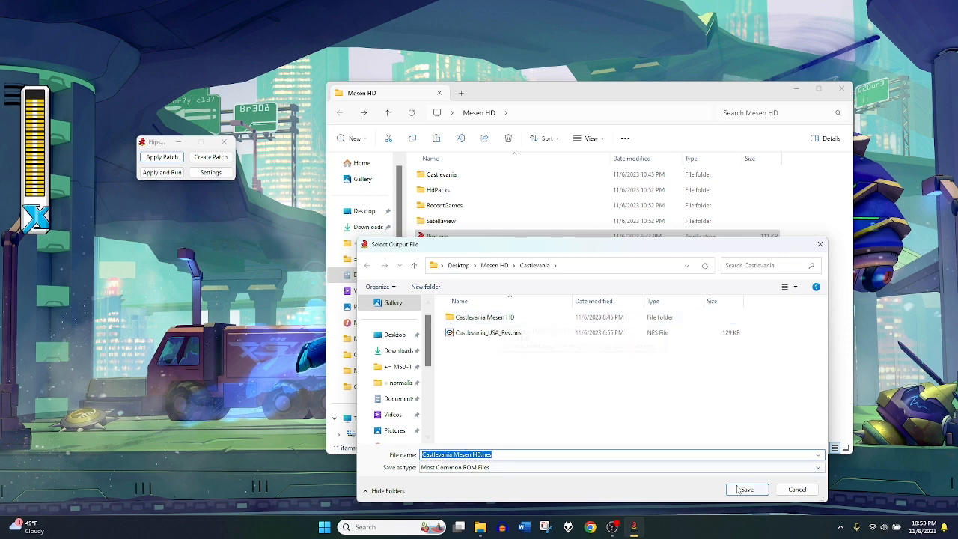
left_click(745, 488)
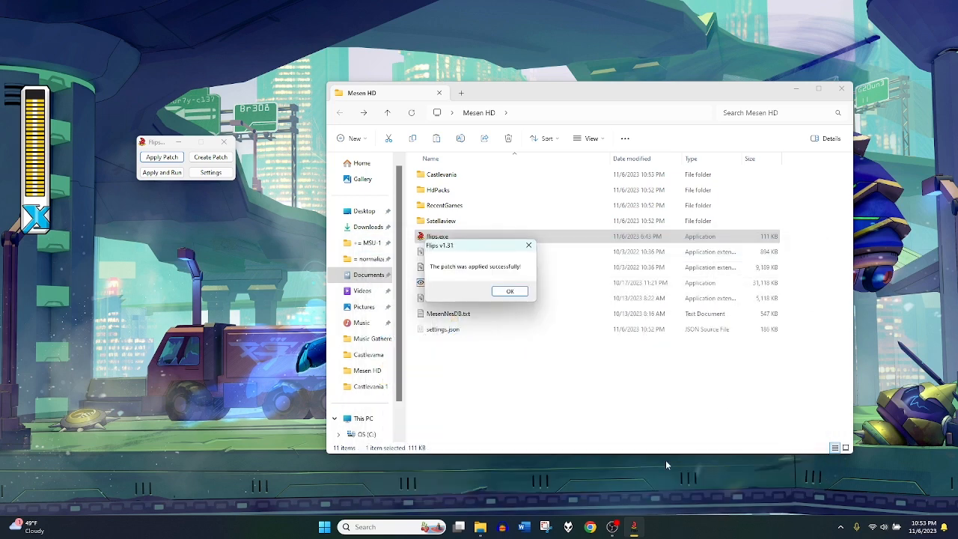
Step: Move Castlevania Mesen HD.nes into Mesen HD and check the matching HdPacks folder name
left_click(509, 290)
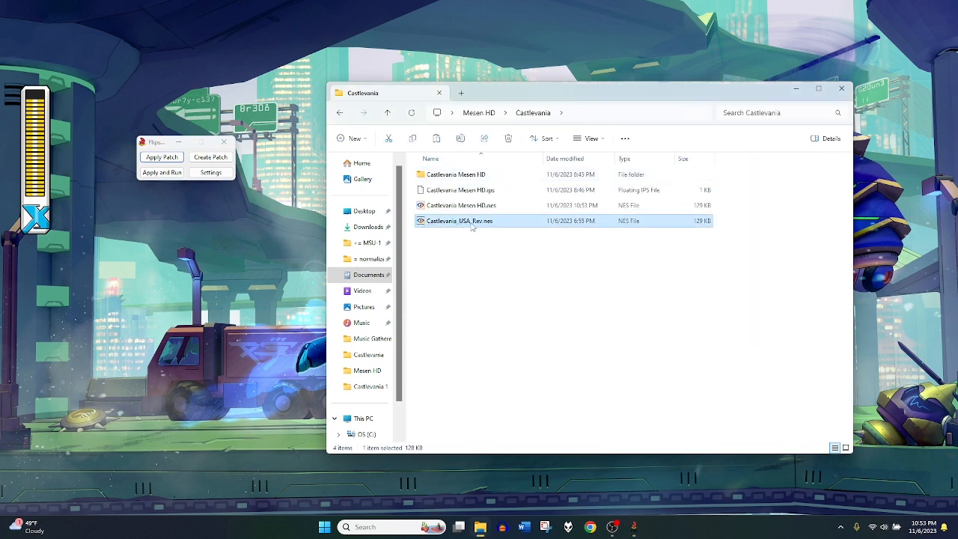
left_click(461, 205)
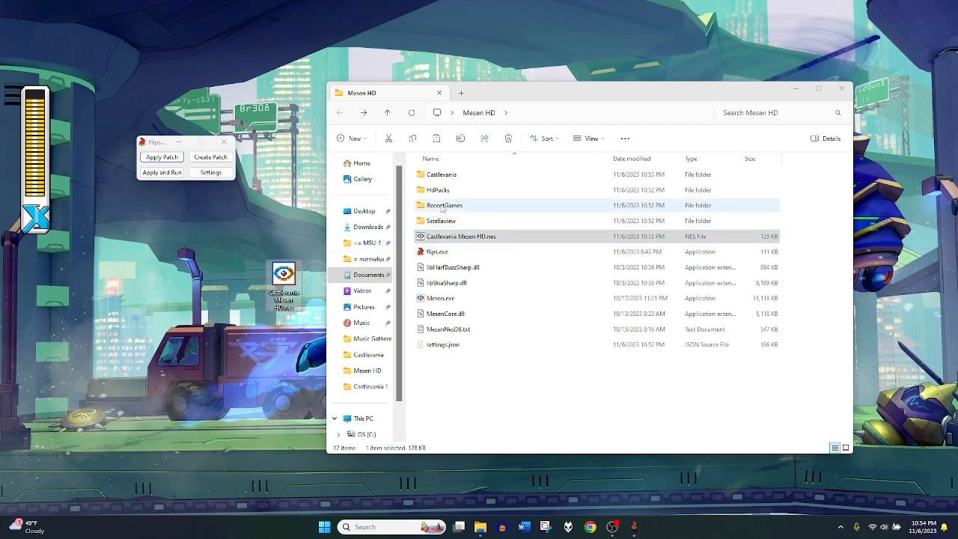
double_click(437, 188)
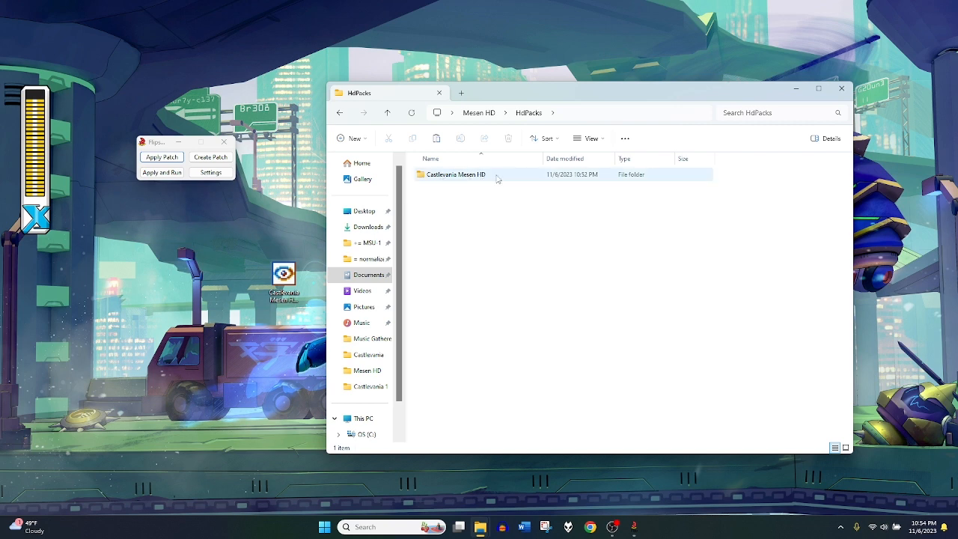
left_click(479, 113)
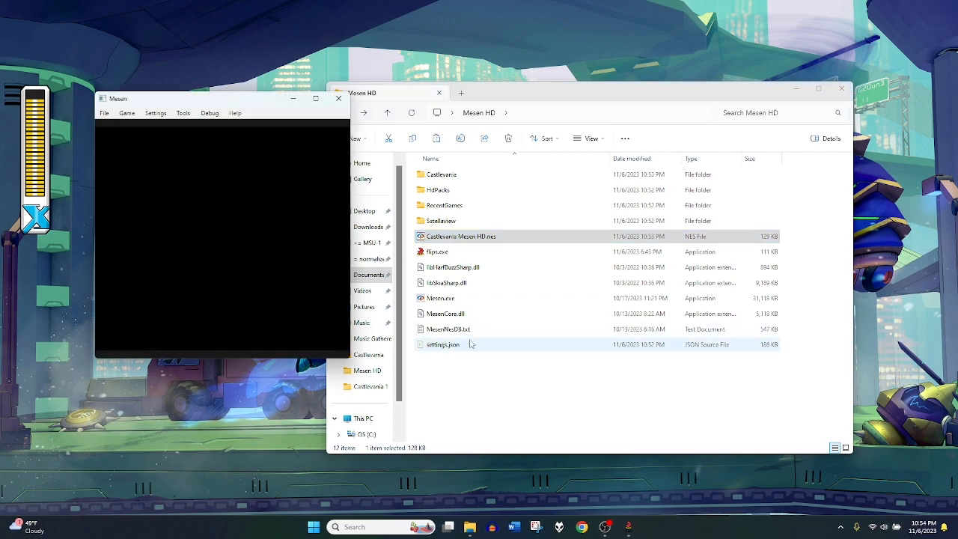
Step: Load Castlevania Mesen HD.nes, start into Stage 01, and reach Settings > Preferences
double_click(461, 237)
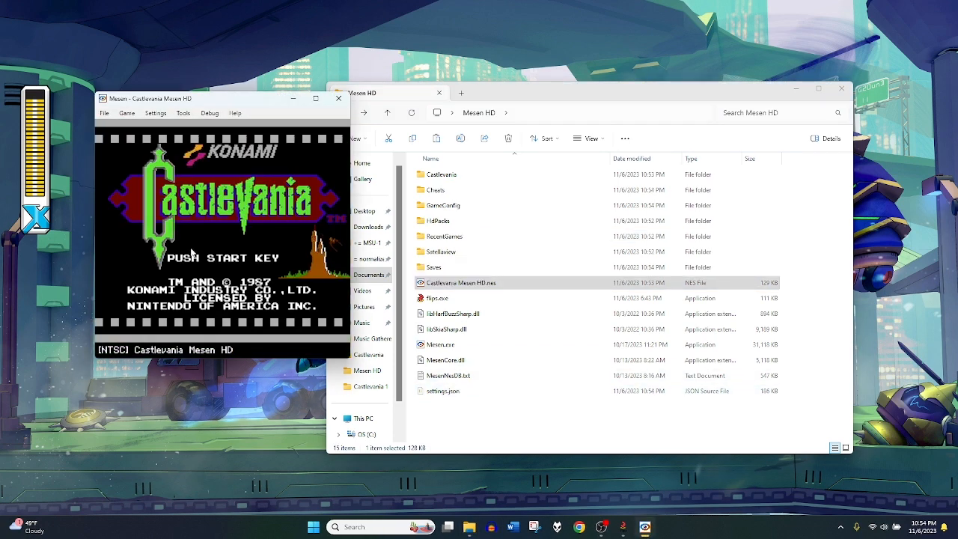
key("enter")
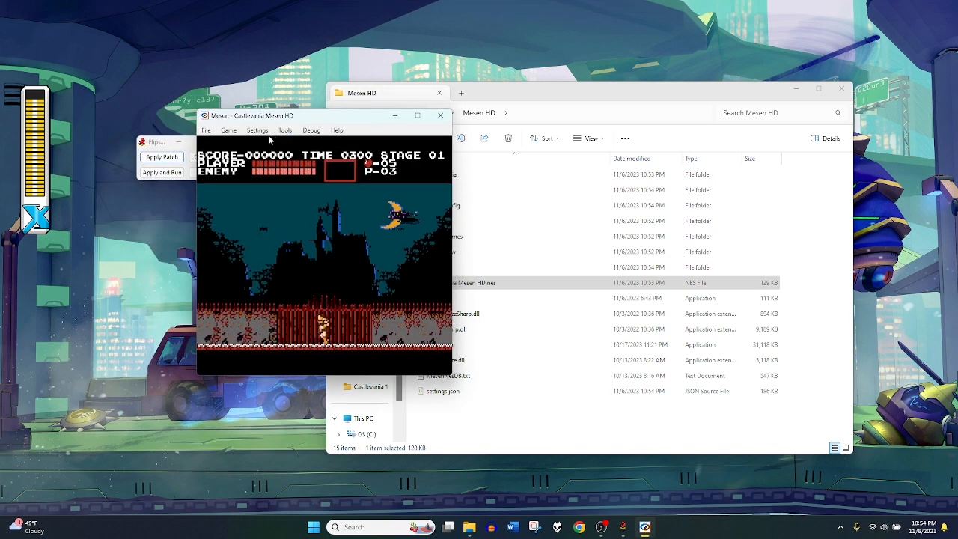
left_click(258, 129)
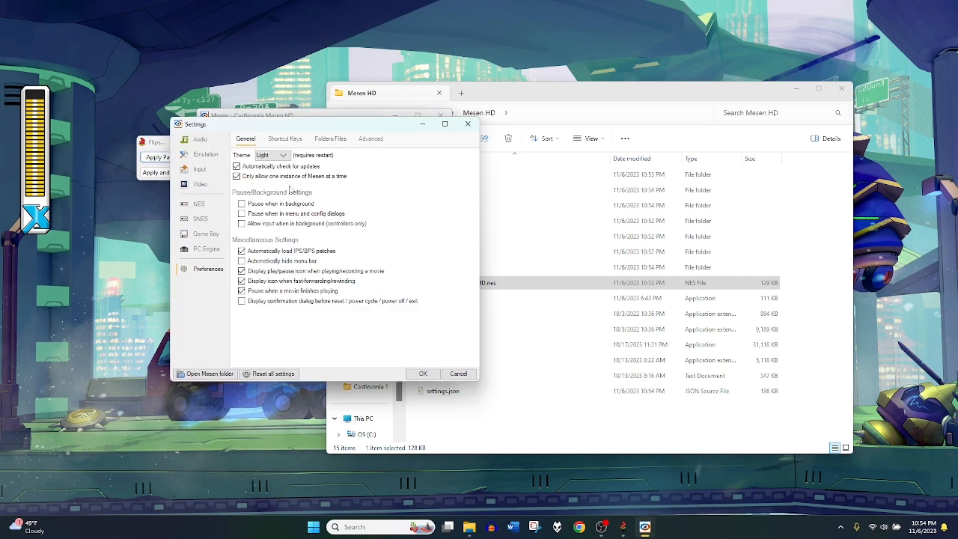
Step: Check Enable HD packs under NES, then bring up the Port 1 controller setup
left_click(329, 138)
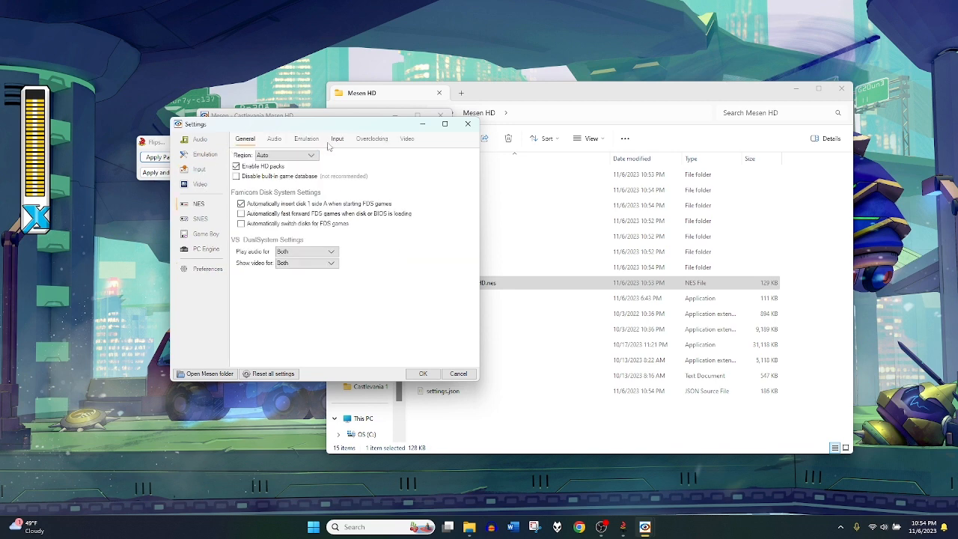
left_click(395, 164)
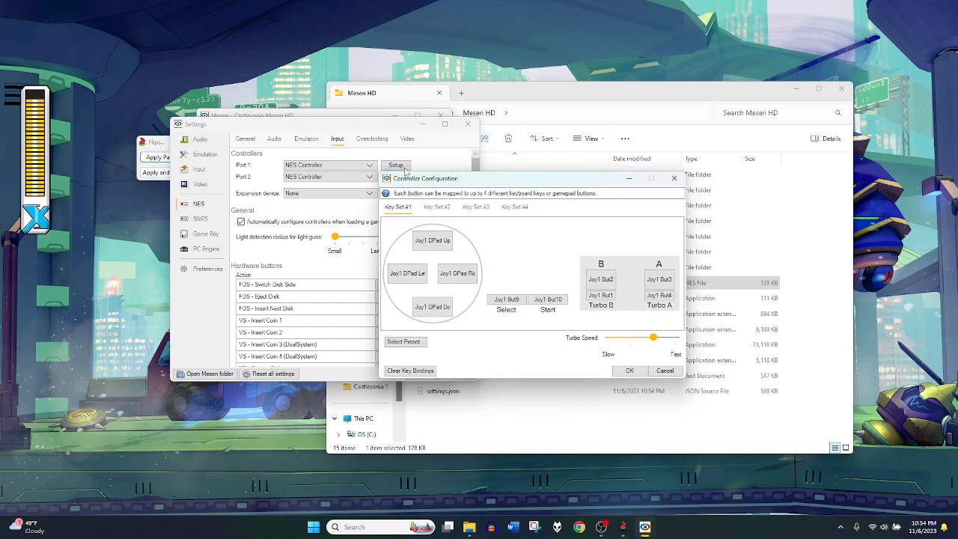
Step: Browse Key Sets 4, 1 and 2 of the player 1 gamepad bindings, ending on Key Set 1
left_click(515, 207)
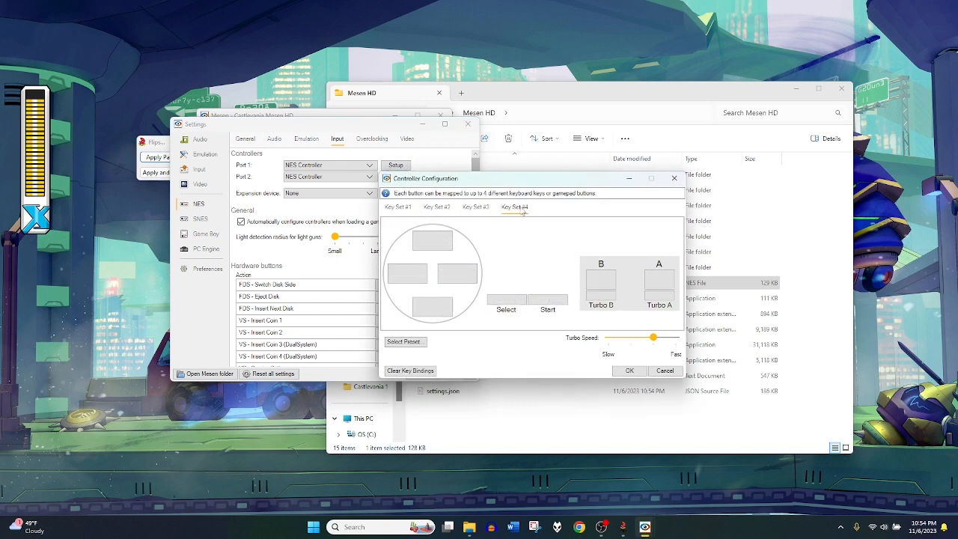
left_click(437, 207)
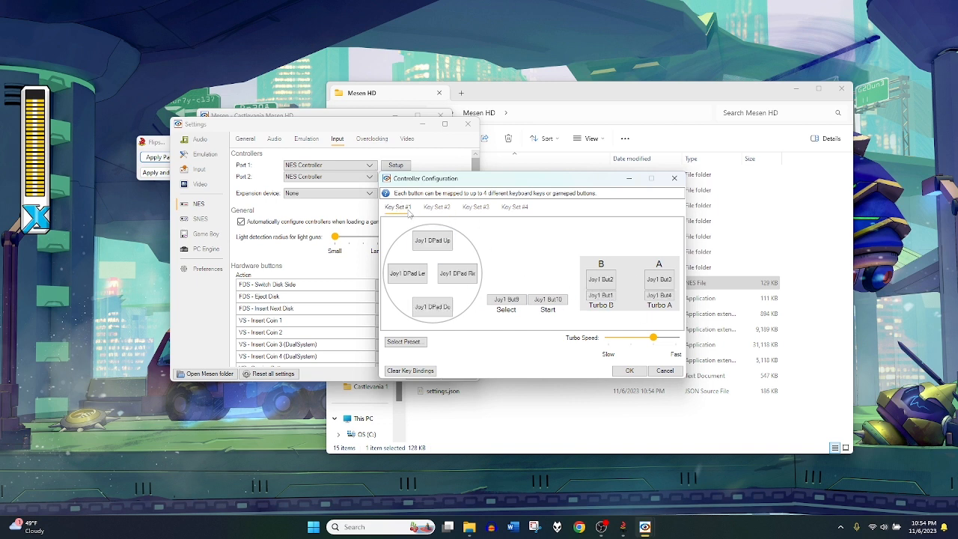
left_click(602, 279)
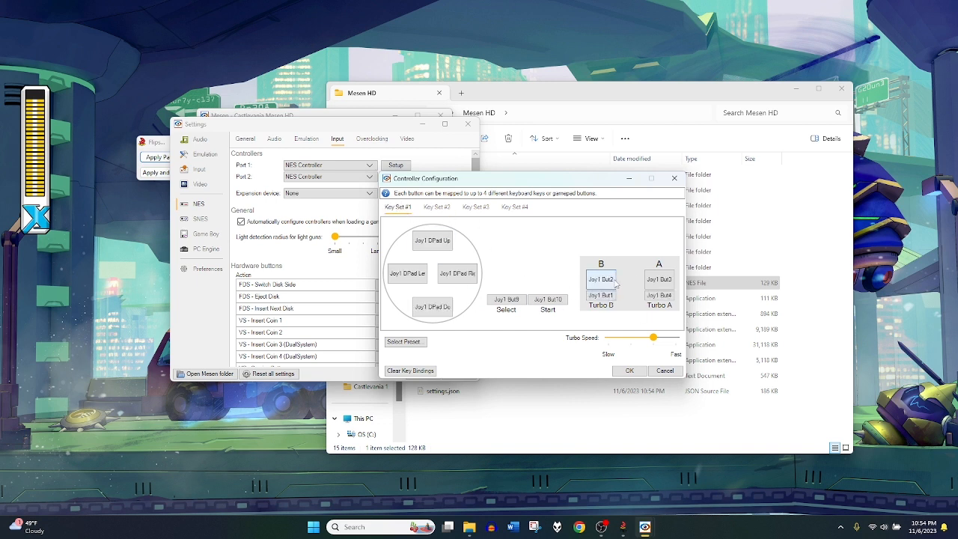
left_click(436, 206)
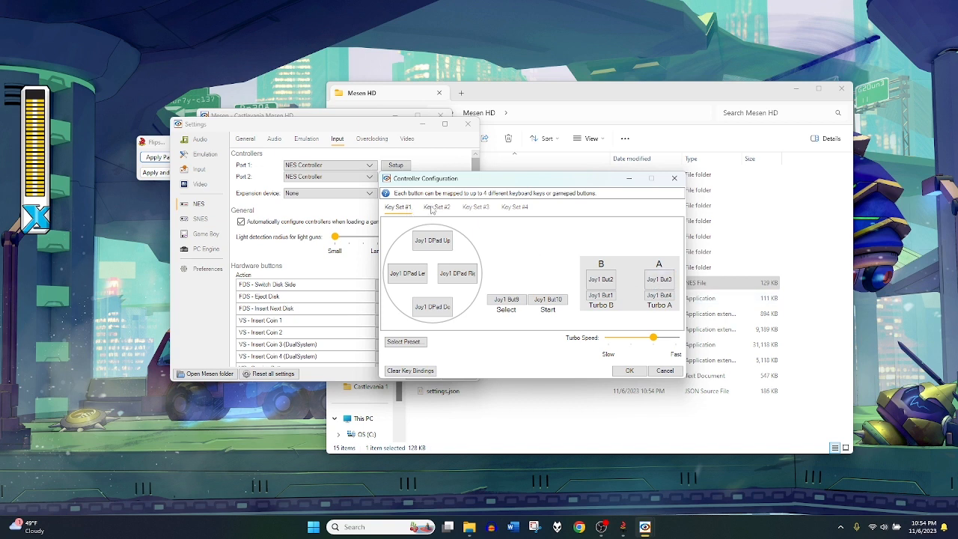
left_click(437, 207)
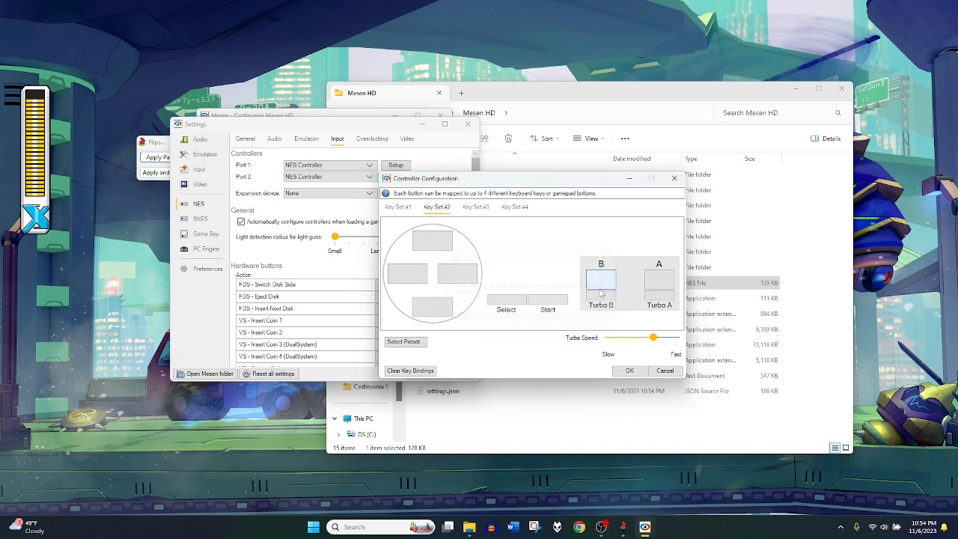
left_click(398, 206)
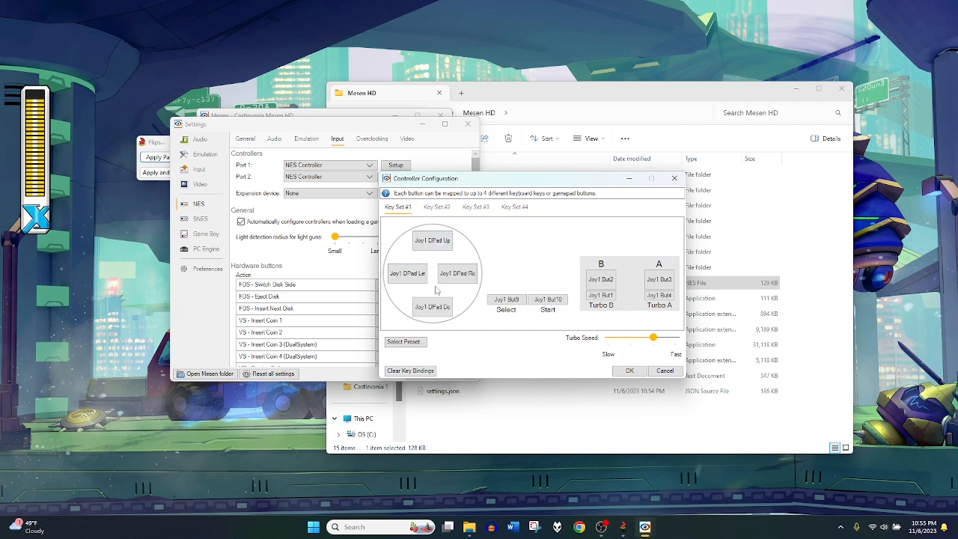
mouse_move(506, 182)
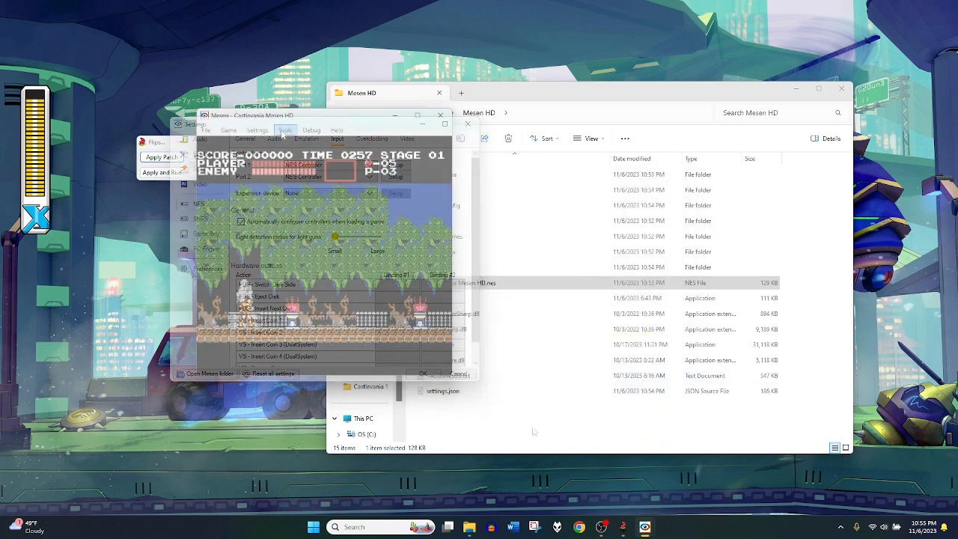
Step: Show Mesen's Folders/Files preferences page listing the data storage folder inside Mesen HD
left_click(258, 128)
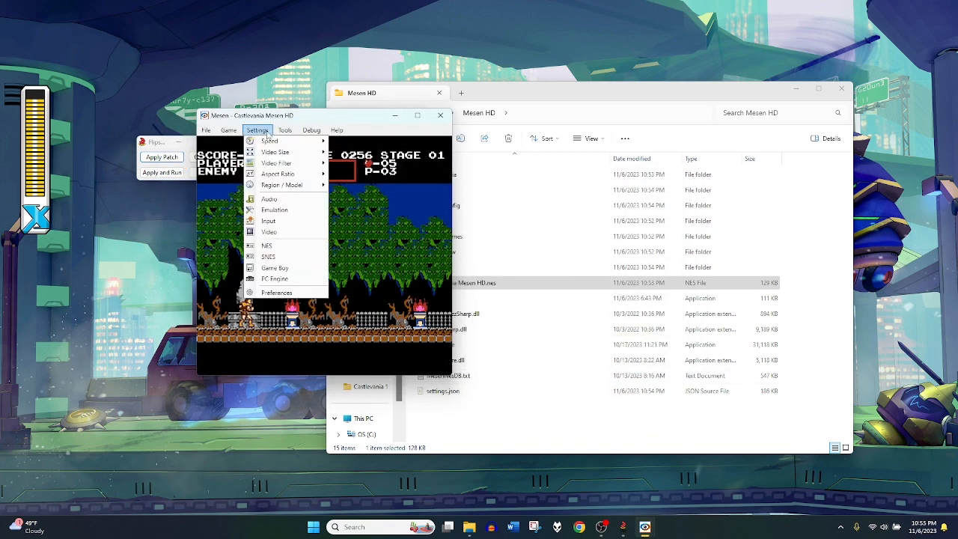
left_click(276, 292)
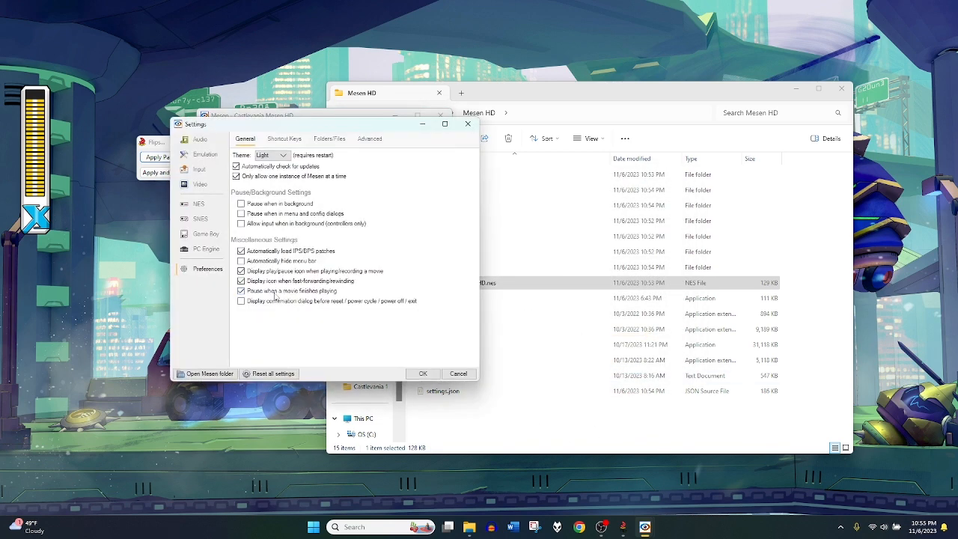
left_click(241, 291)
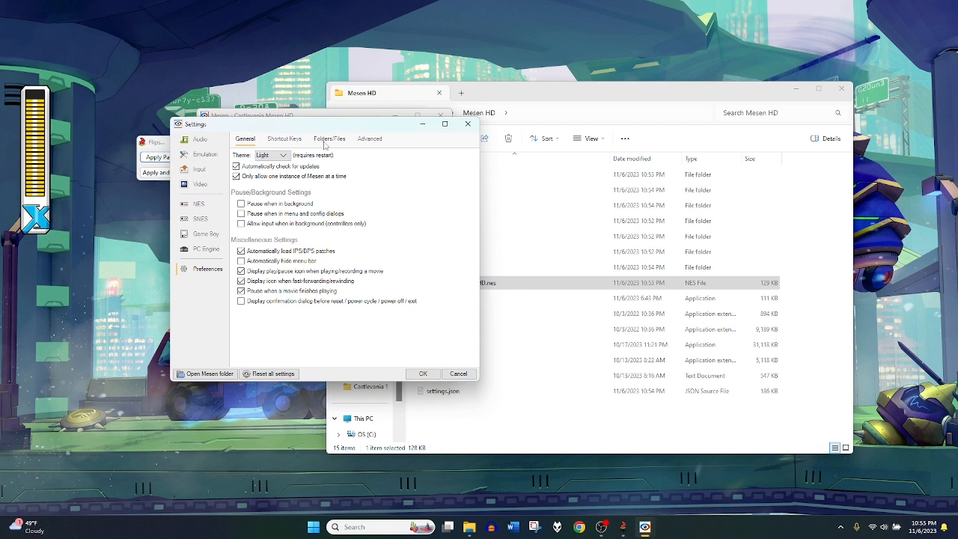
left_click(329, 138)
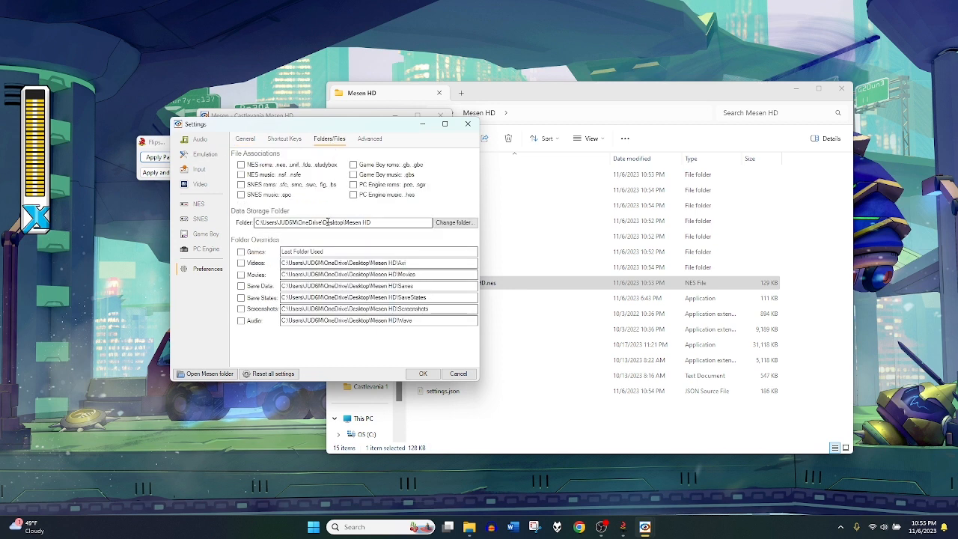
mouse_move(386, 226)
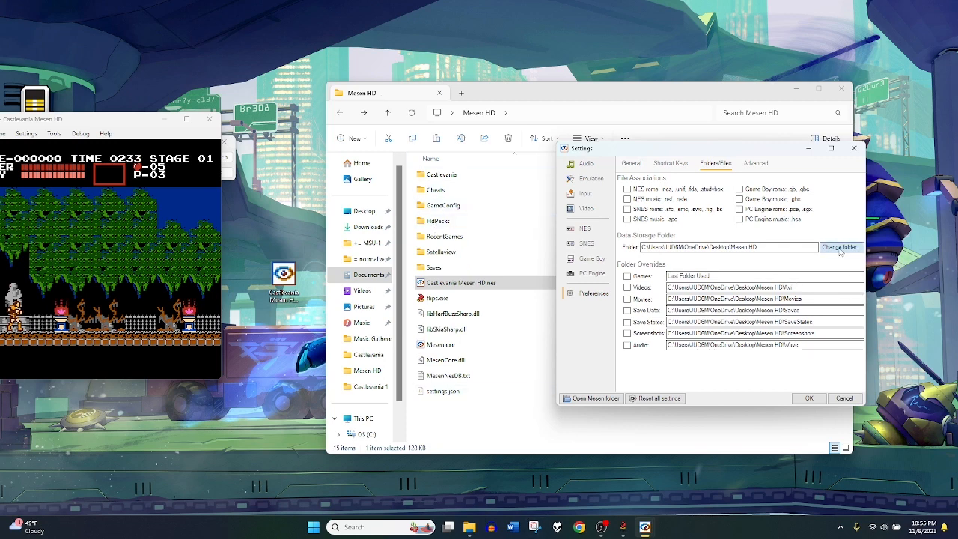
Step: Bring up the Select Data Storage Folder dialog, set to the application's own Mesen HD folder
left_click(841, 247)
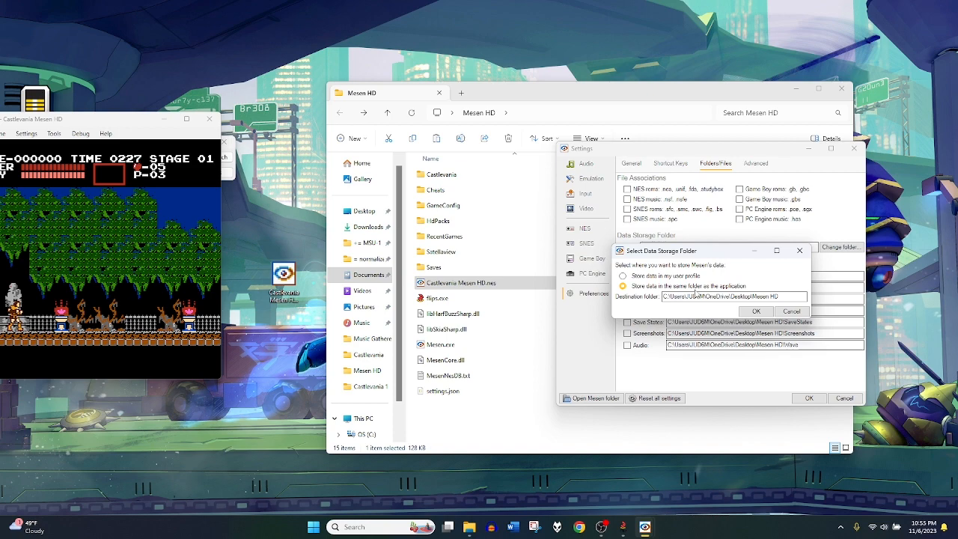
mouse_move(696, 293)
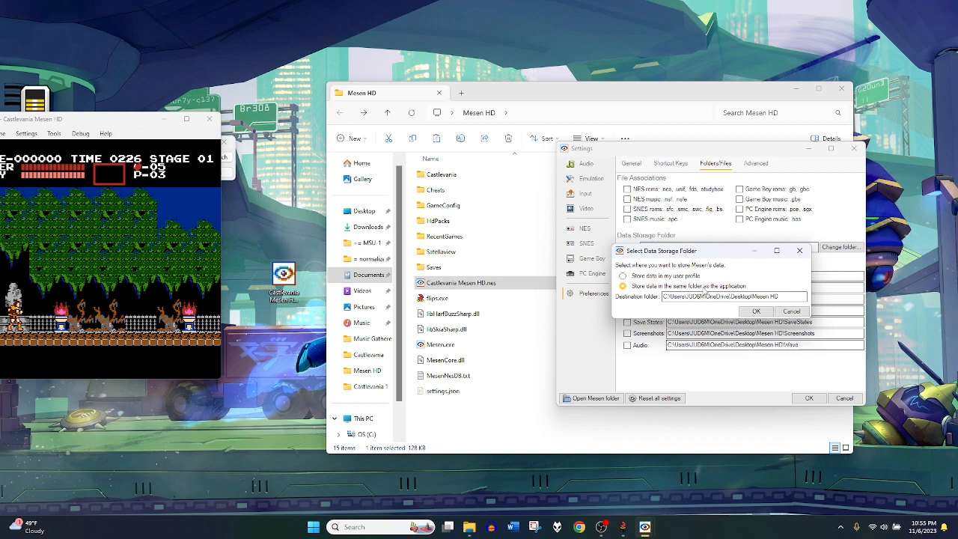